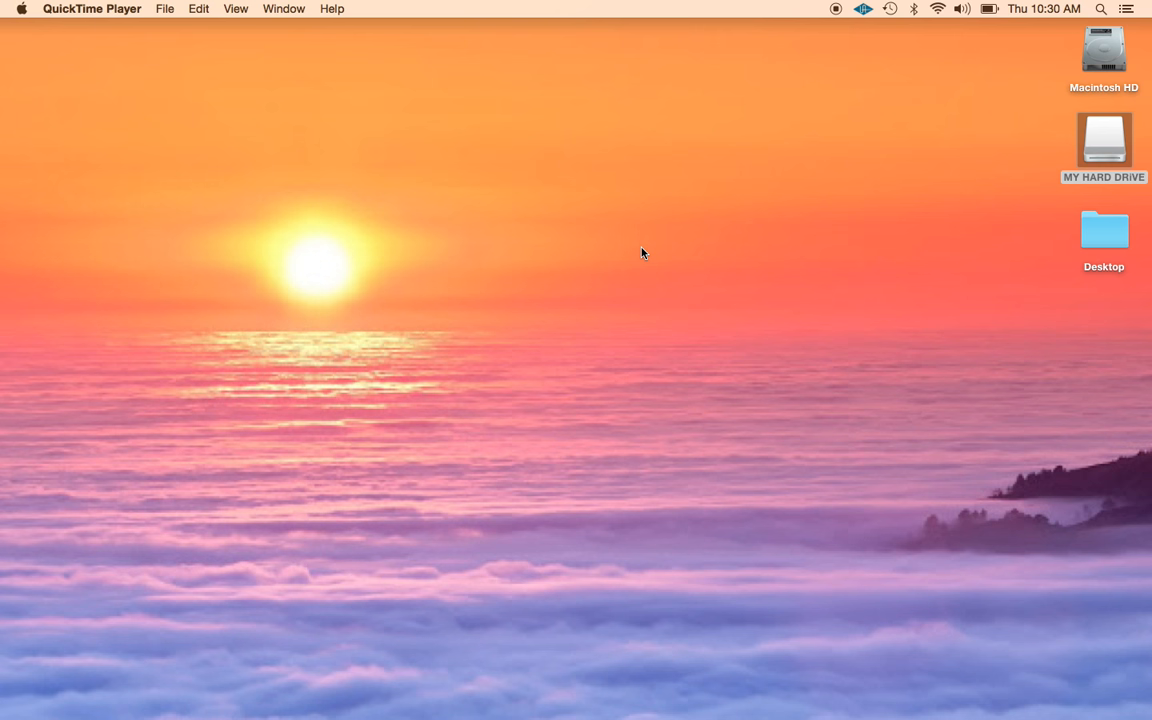
- Launch Serato DJ from the Dock to show the All tracks library
left_click(1103, 148)
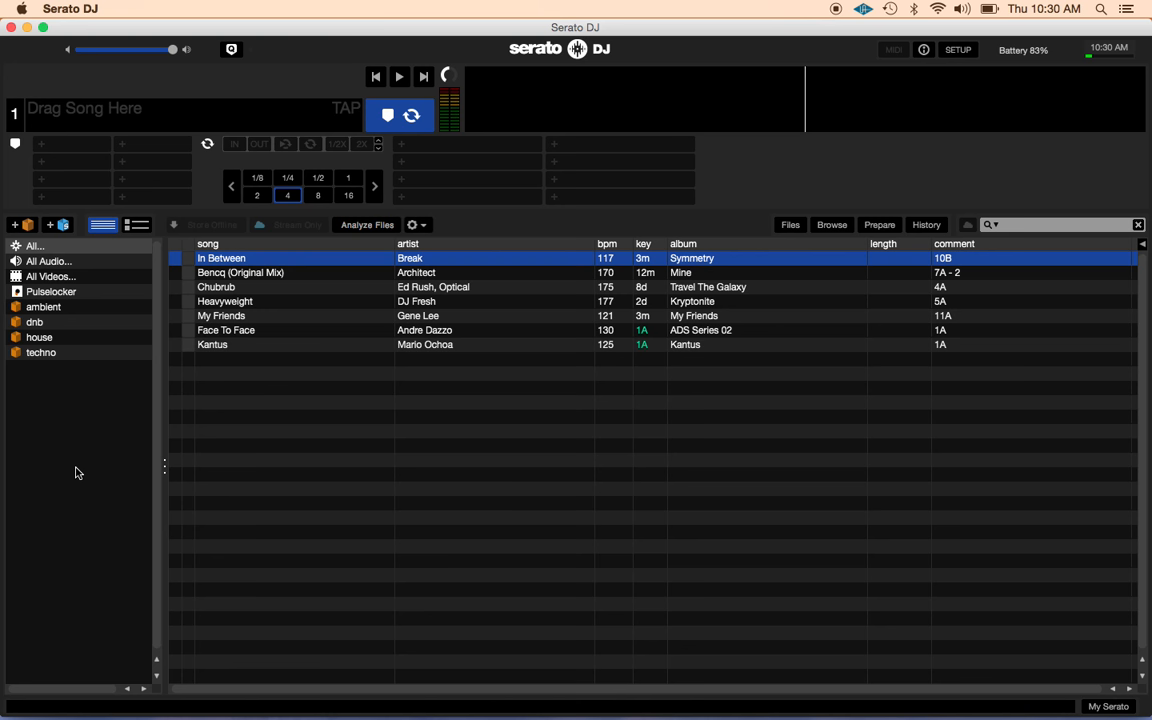
- Browse the ambient crate's two tracks, then quit Serato DJ
left_click(43, 307)
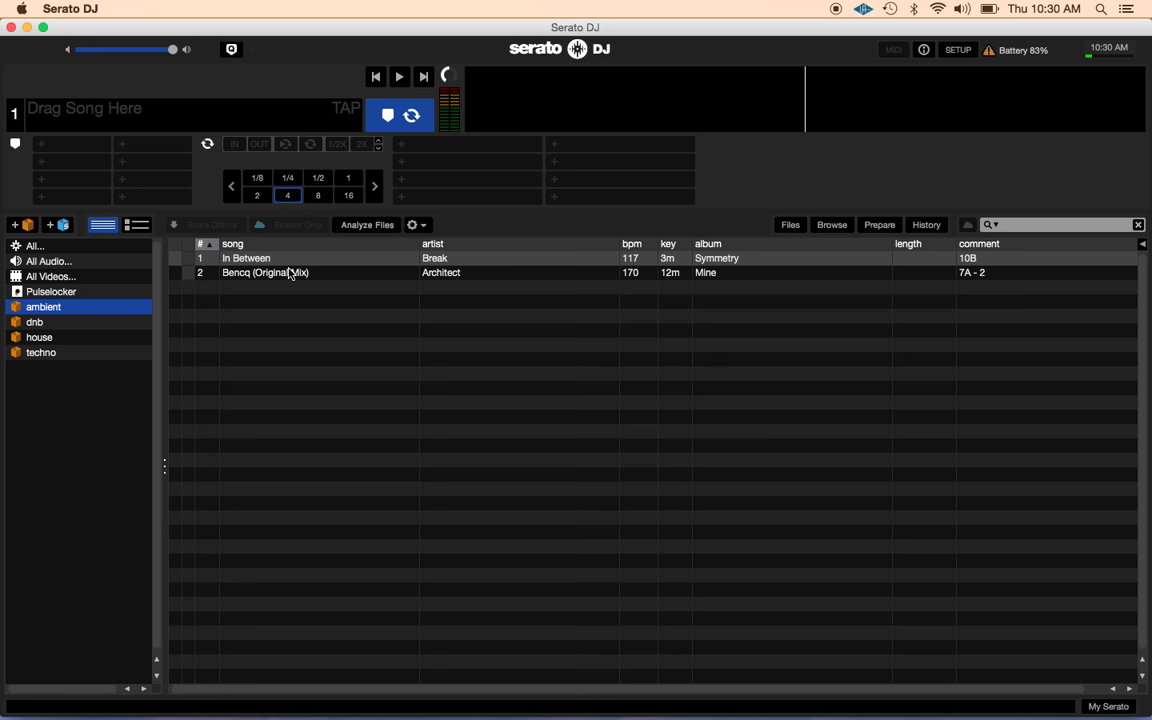
double_click(245, 258)
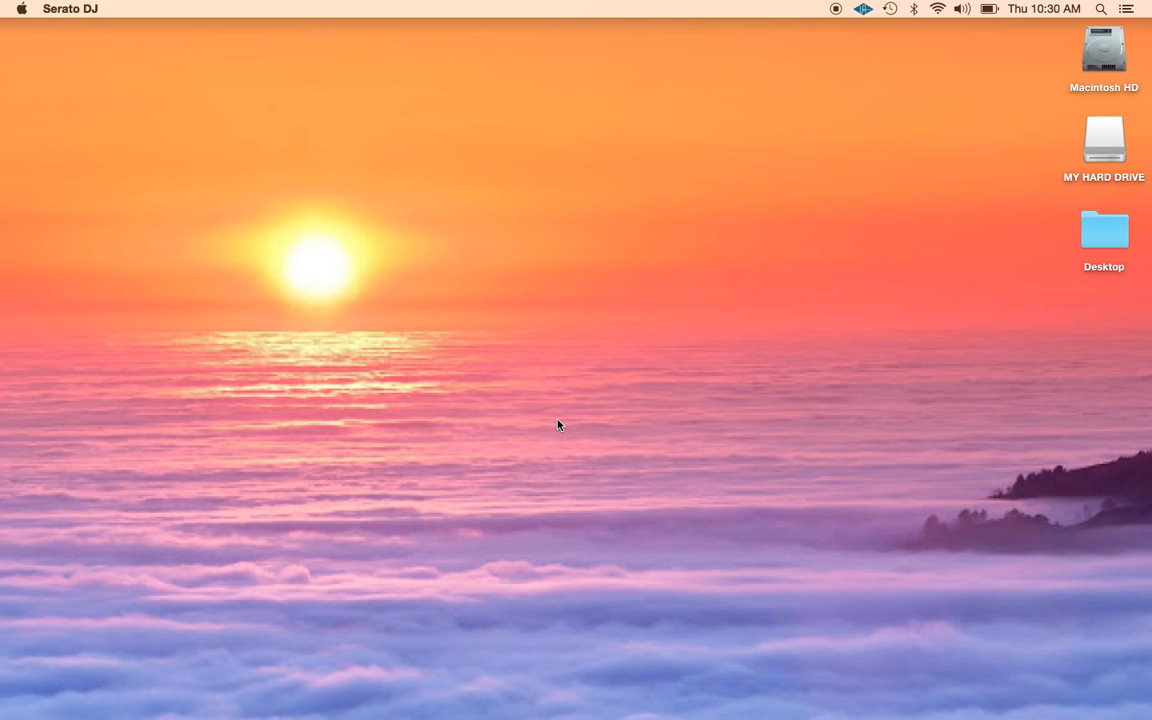
- Open MY HARD DRIVE and show the Music folder with Serato, Ableton and Traktor folders
double_click(1104, 138)
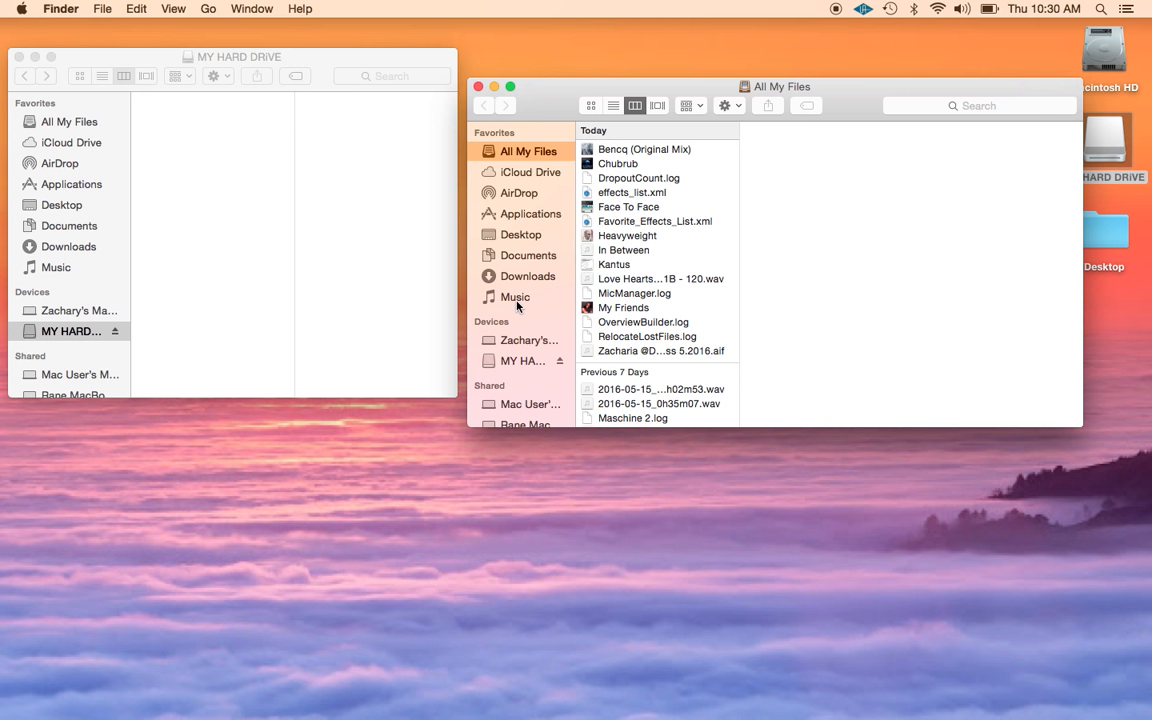
left_click(515, 296)
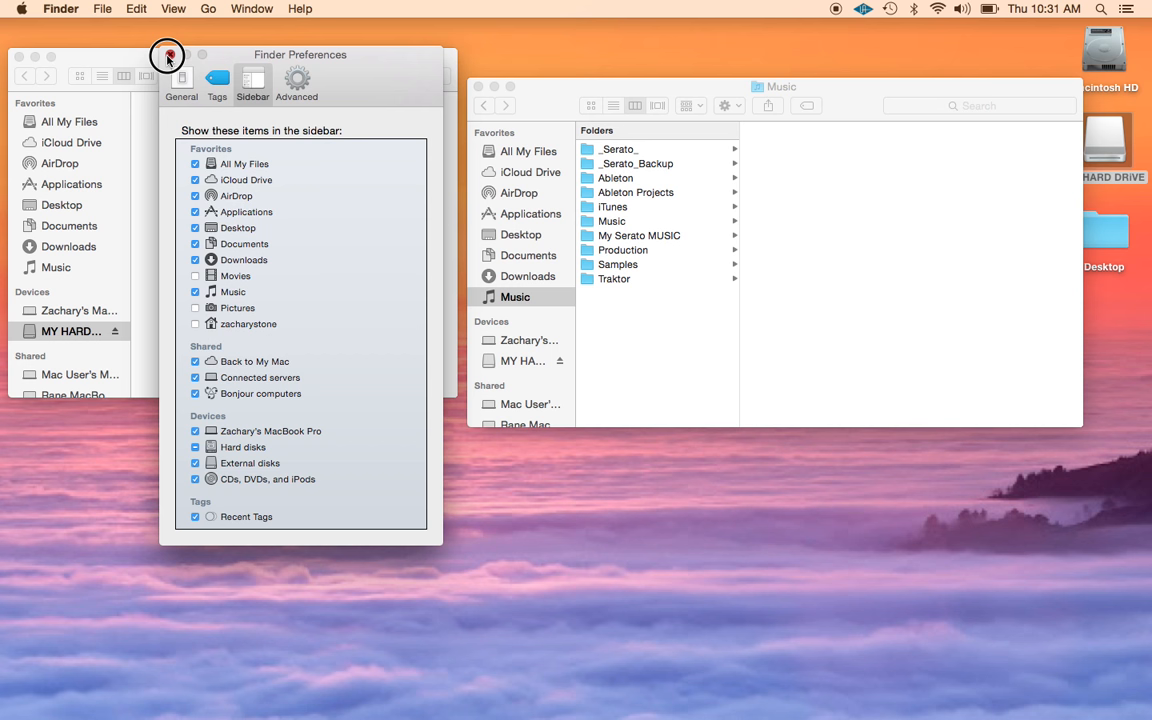
- Close Finder Preferences and copy My Serato MUSIC onto MY HARD DRIVE
left_click(639, 235)
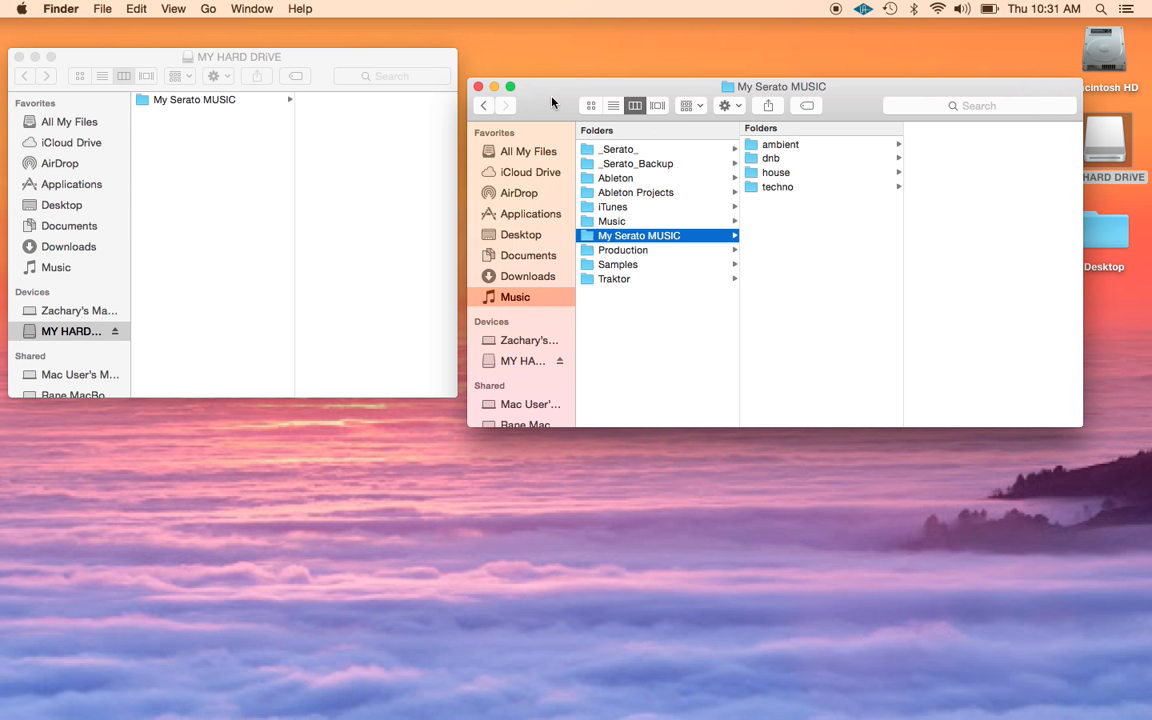
- Relaunch Serato DJ to view the All library with Bencq (Original Mix) missing
left_click(639, 235)
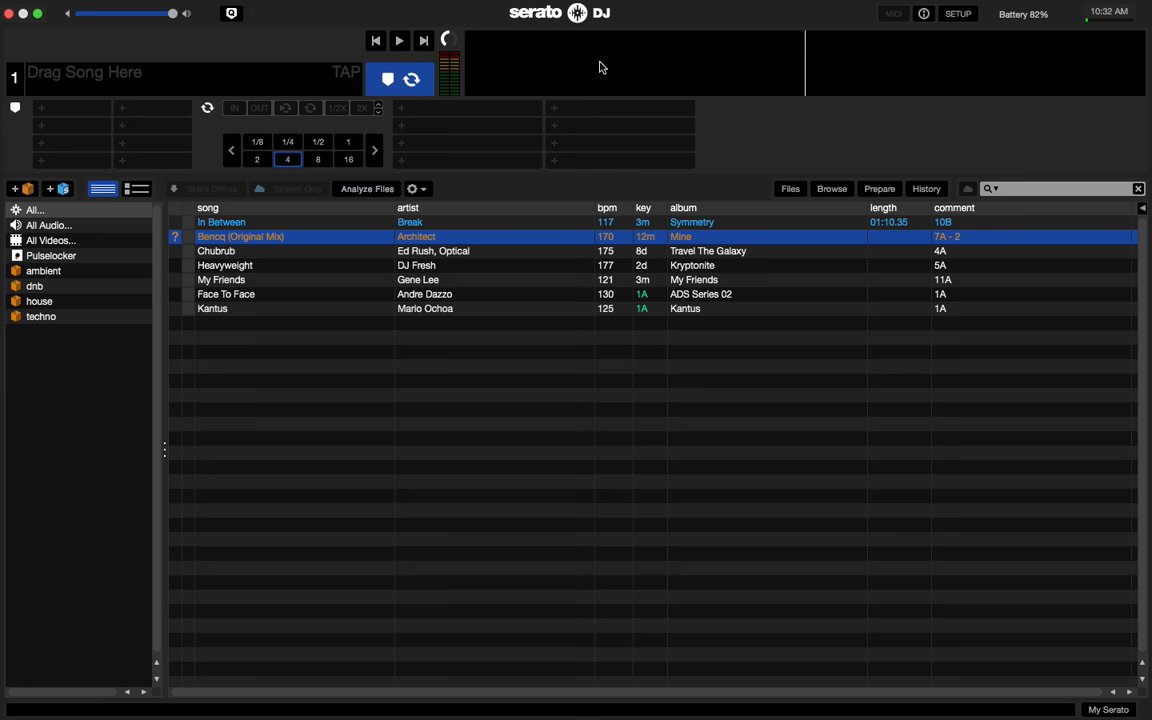
- Show the Files browser panel above the Serato DJ library
left_click(790, 188)
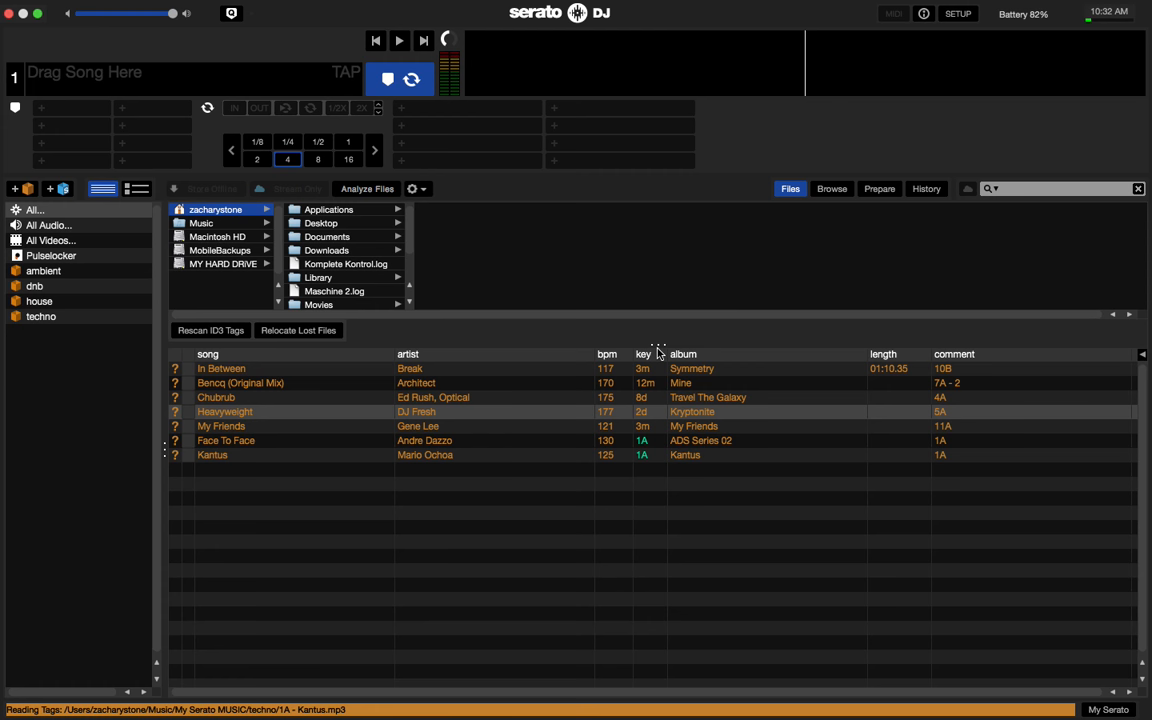
- Relocate the seven lost tracks to MY HARD DRIVE and request quitting
left_click(790, 188)
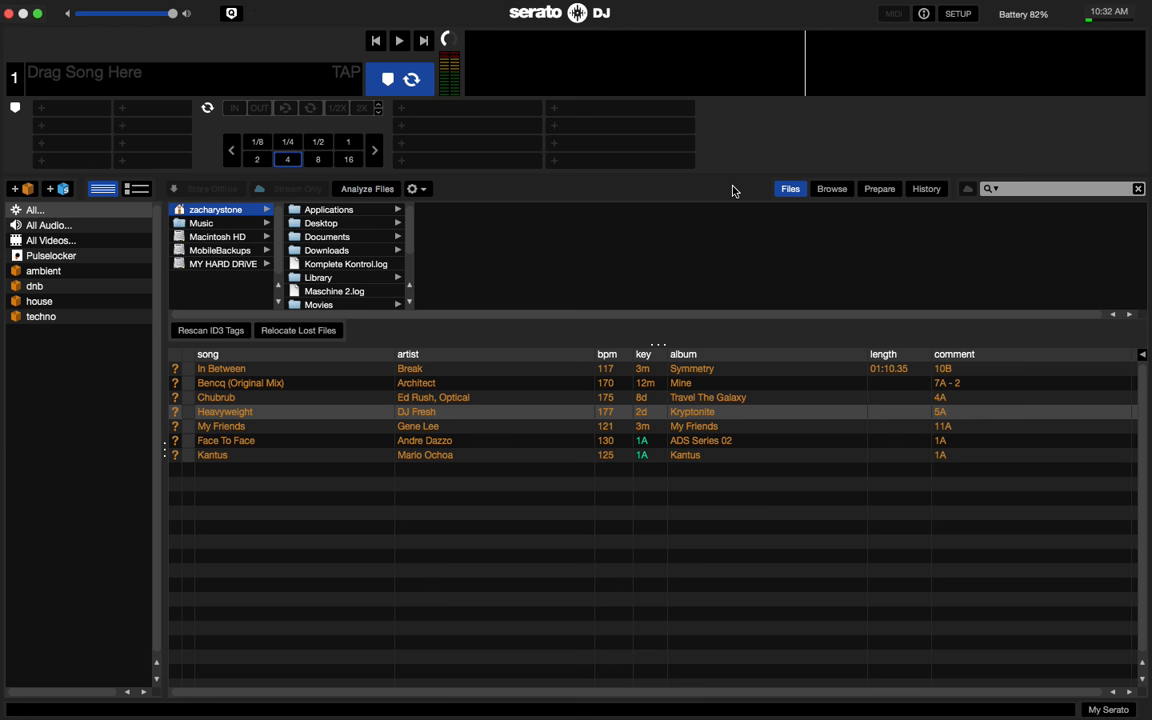
mouse_move(222, 269)
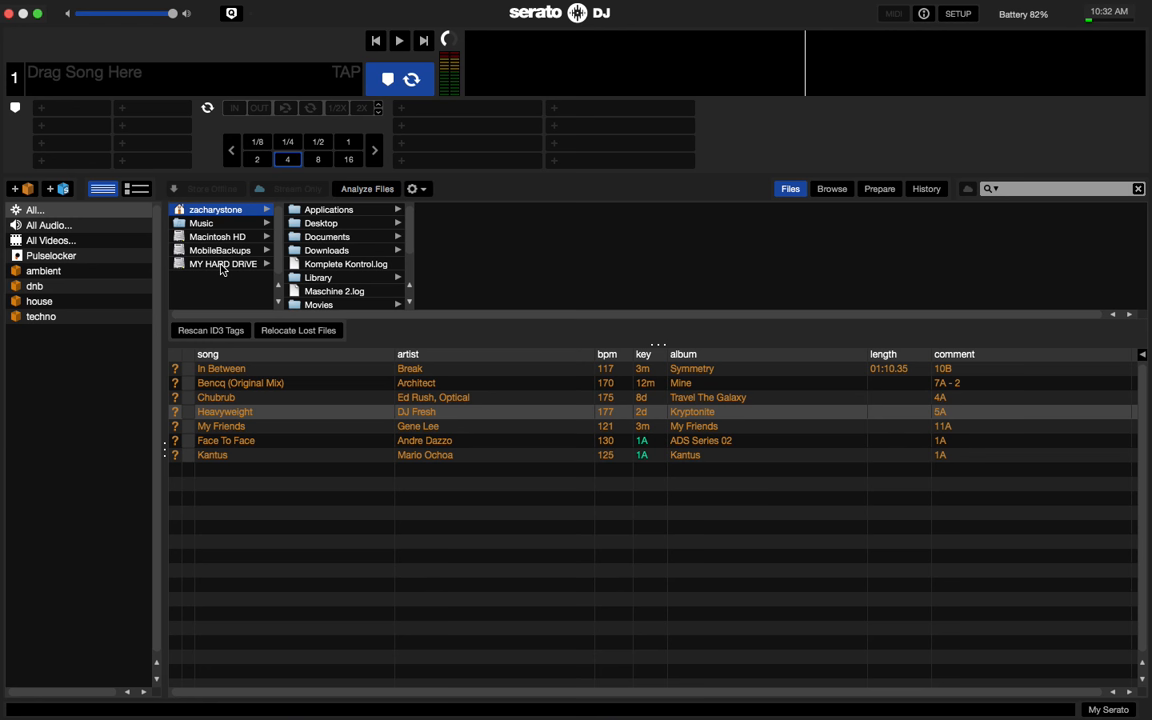
left_click(223, 263)
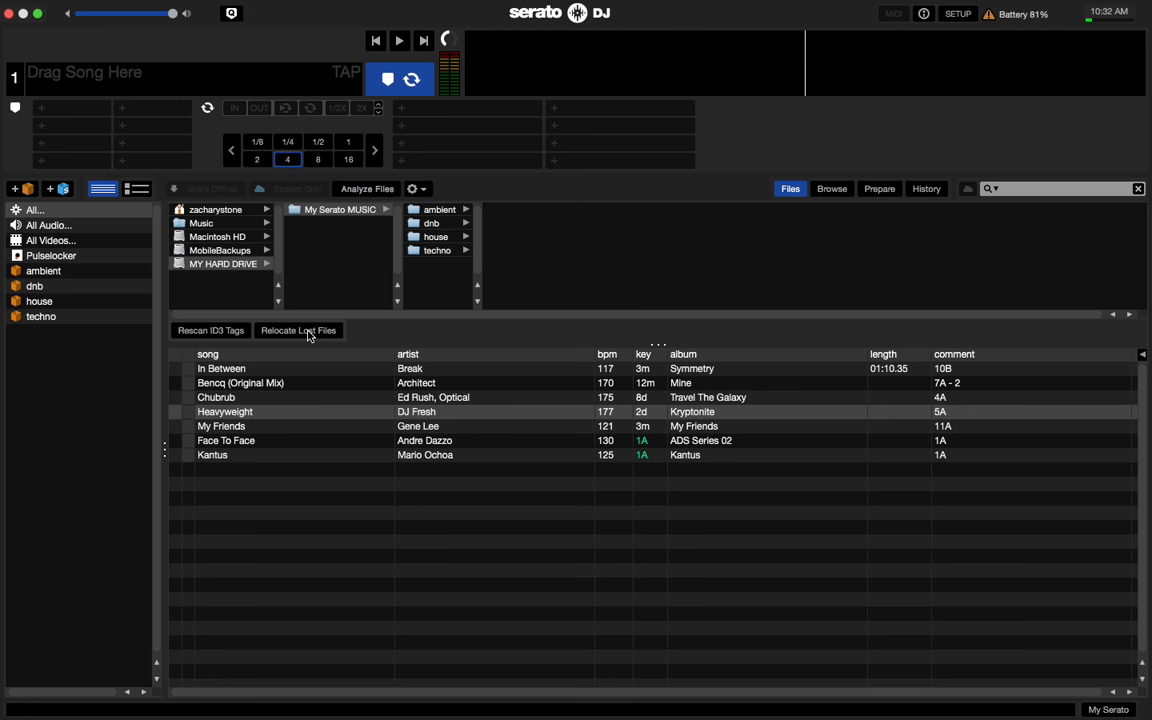
left_click(8, 13)
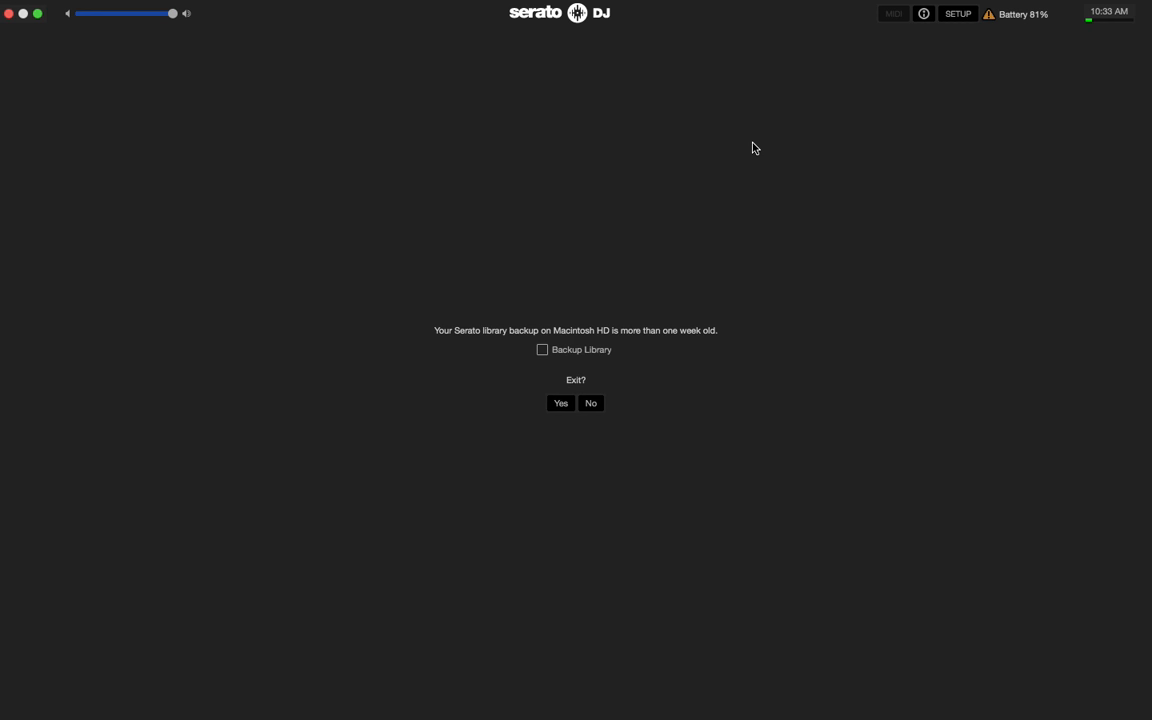
- Confirm Yes on the exit prompt and close the Music Finder window
left_click(560, 403)
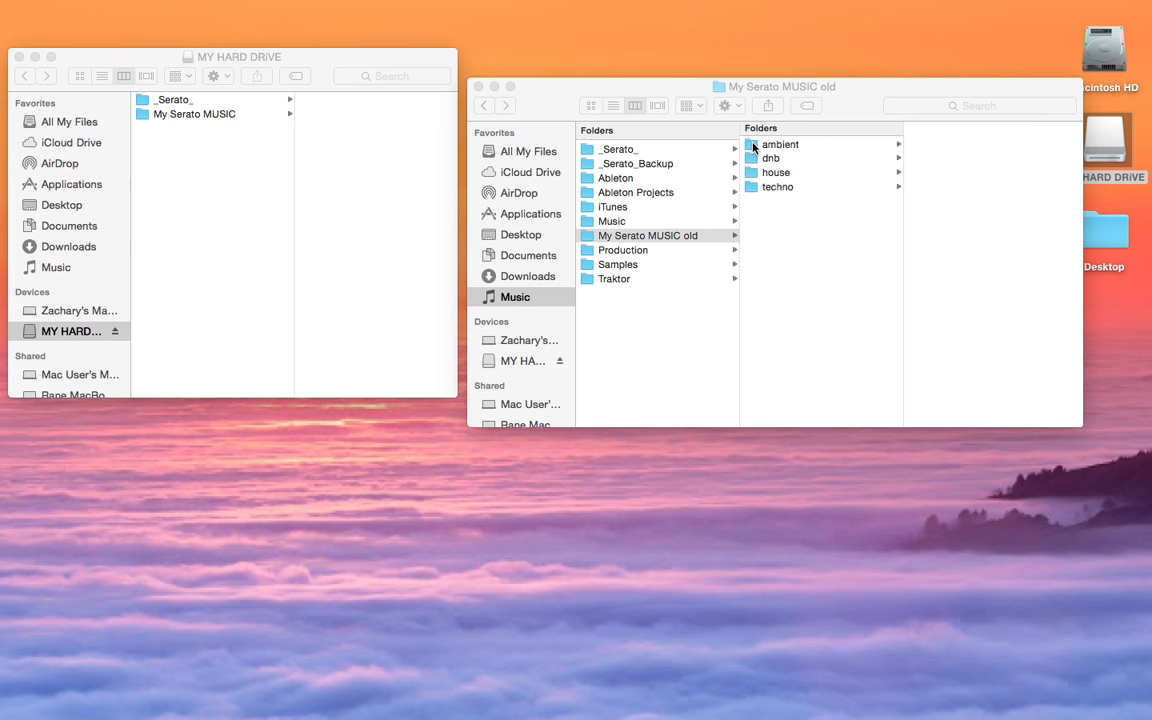
left_click(348, 67)
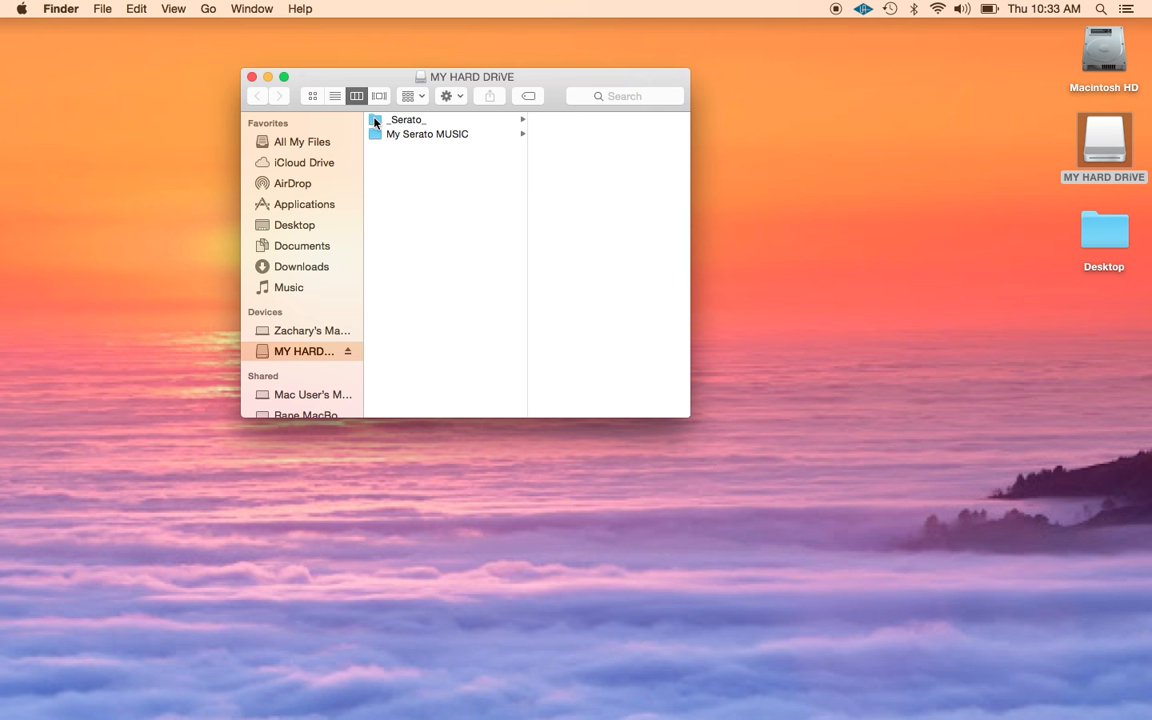
- Open _Serato_ on MY HARD DRIVE showing database V2, neworder.pref and Subcrates
left_click(405, 119)
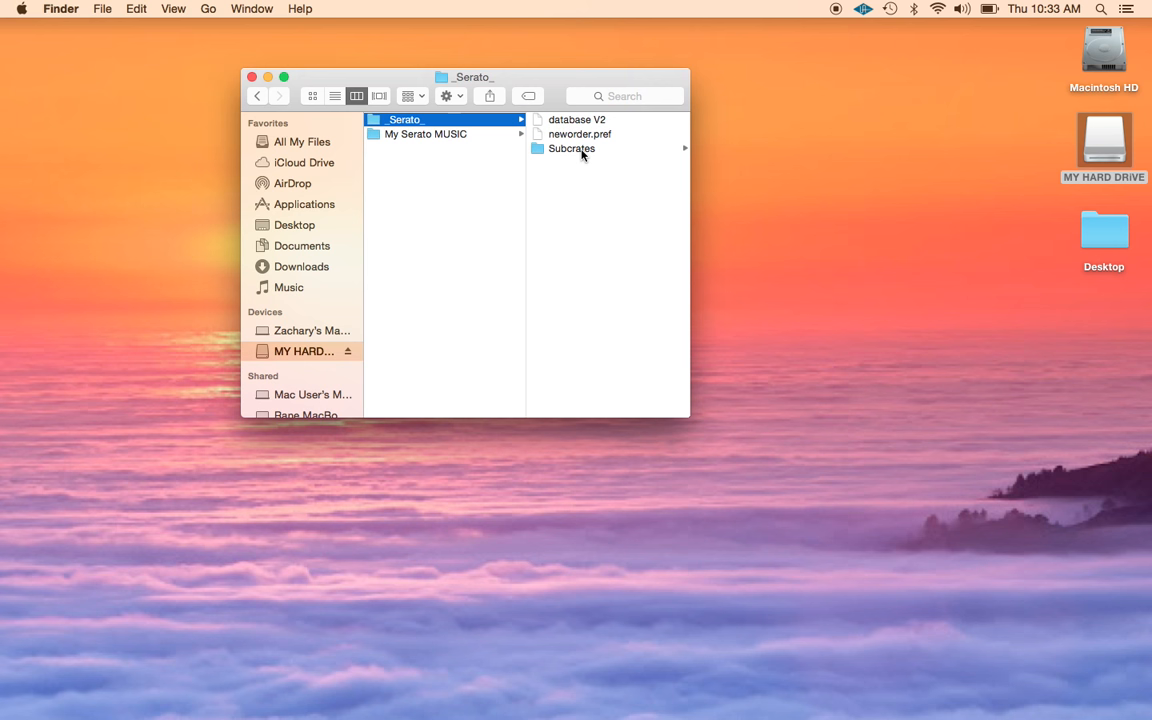
left_click(305, 351)
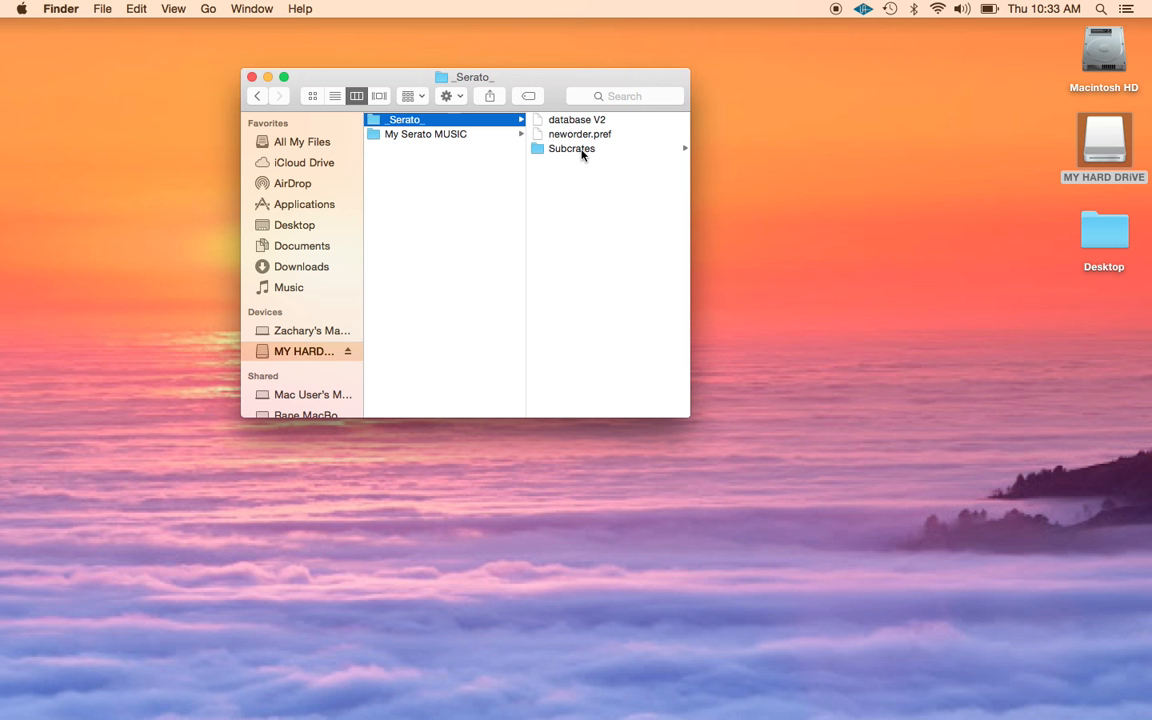